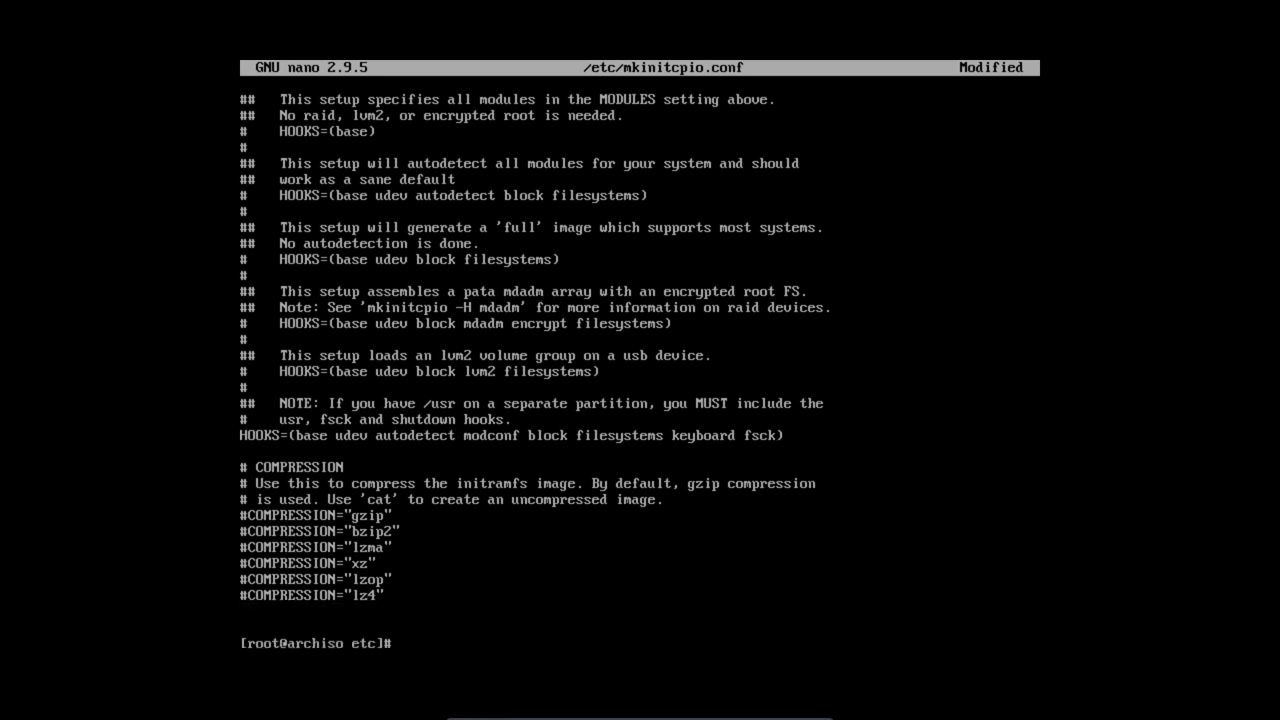
{"action": "type", "text": "nano /etc/mkinitcpio.conf"}
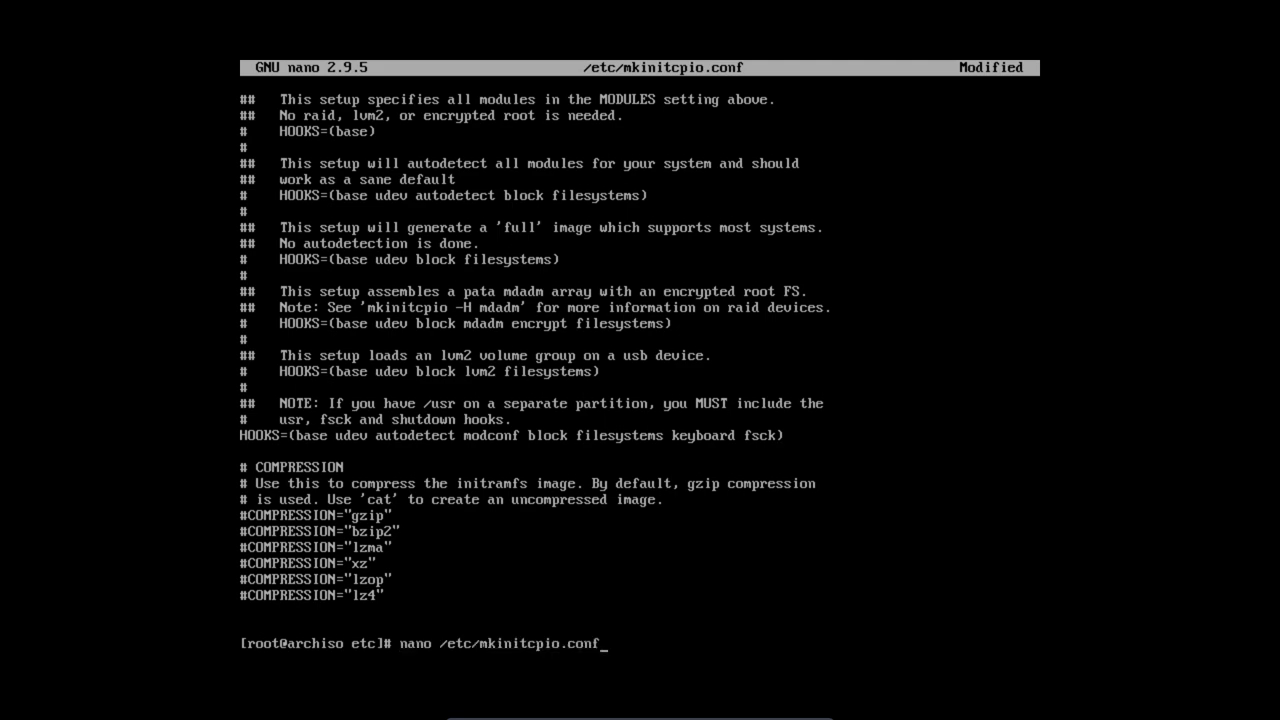